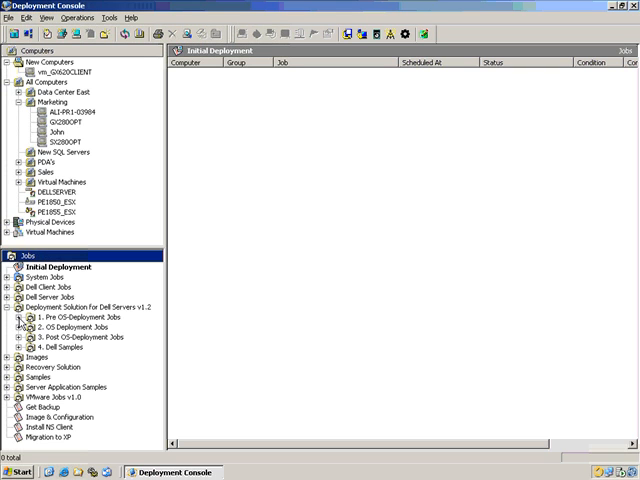
pyautogui.moveTo(18, 324)
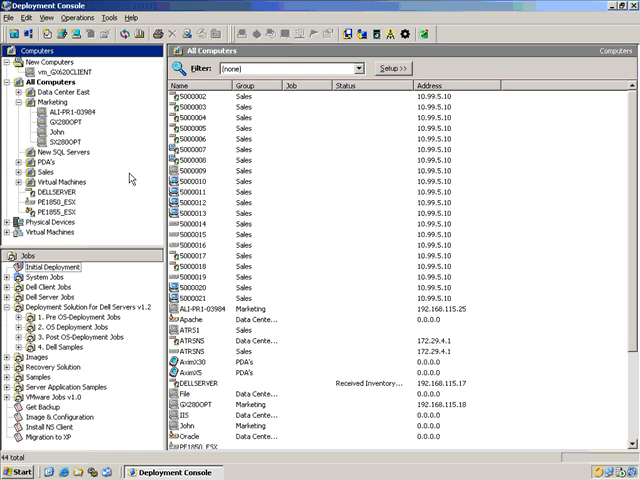
# - Return to the Initial Deployment job and bring up the New Job options
pyautogui.click(56, 266)
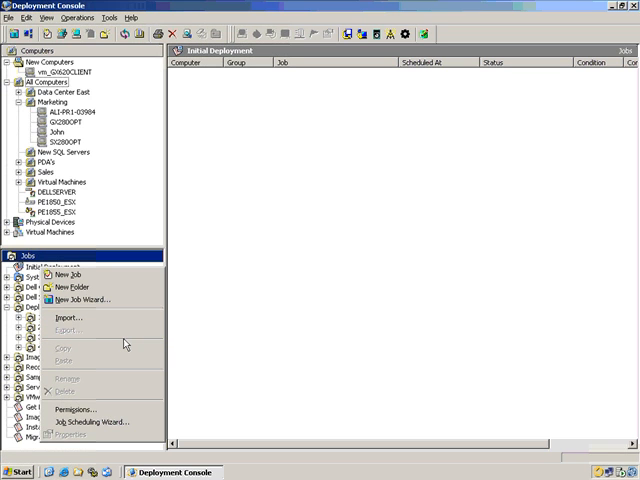
# - Create a new job named Sample Job and list the task types available to add
pyautogui.click(70, 274)
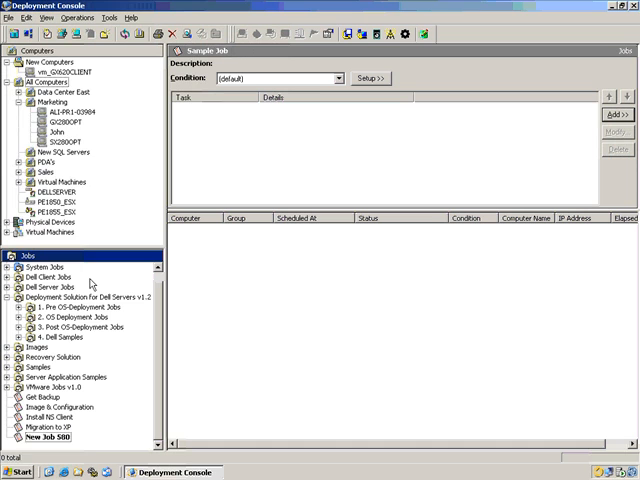
pyautogui.click(620, 112)
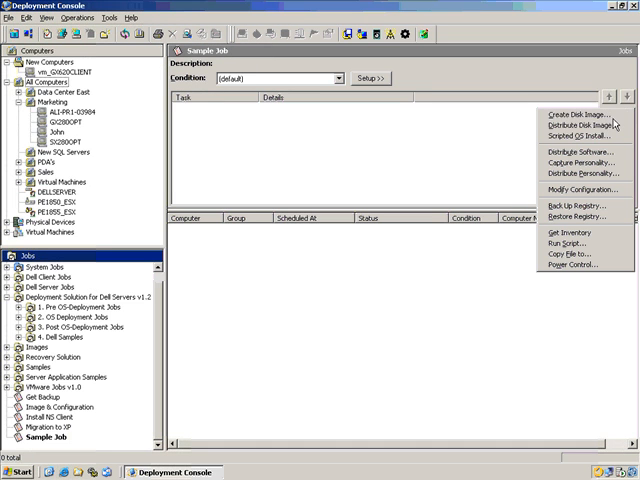
pyautogui.moveTo(584, 124)
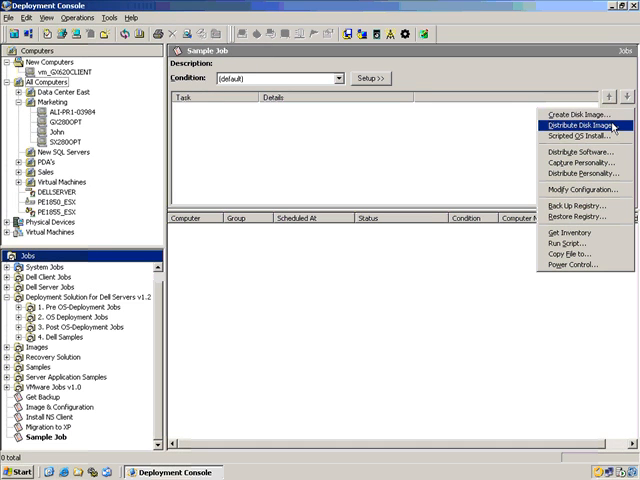
pyautogui.moveTo(580, 136)
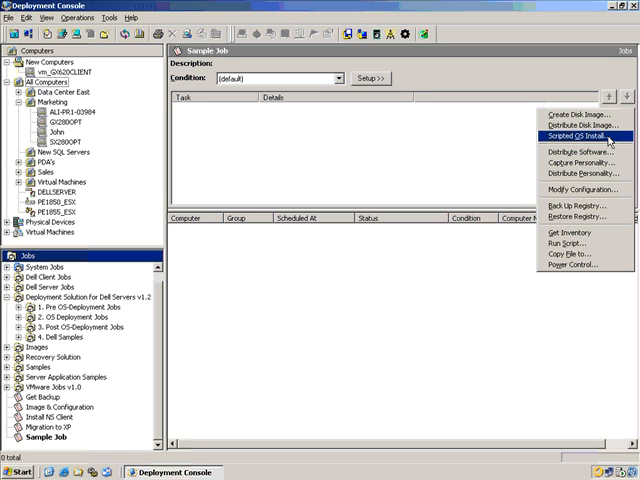
pyautogui.moveTo(580, 152)
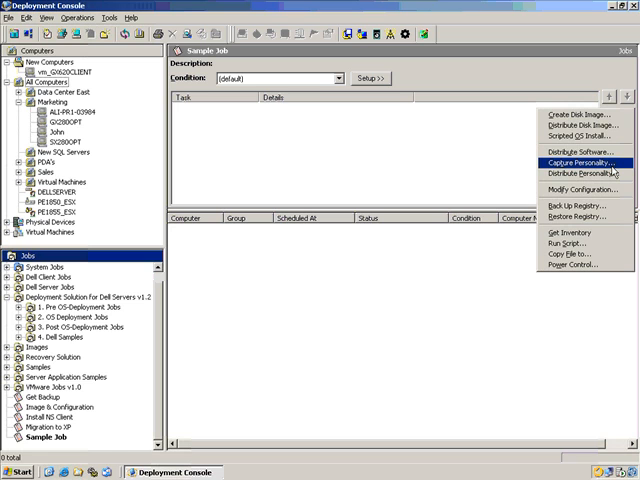
pyautogui.moveTo(614, 172)
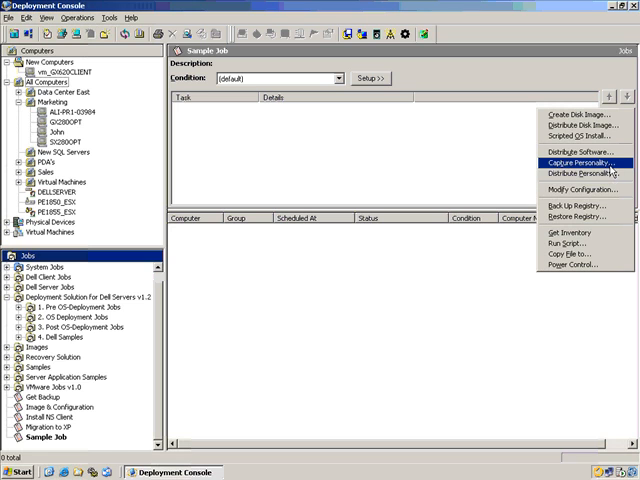
pyautogui.moveTo(572, 176)
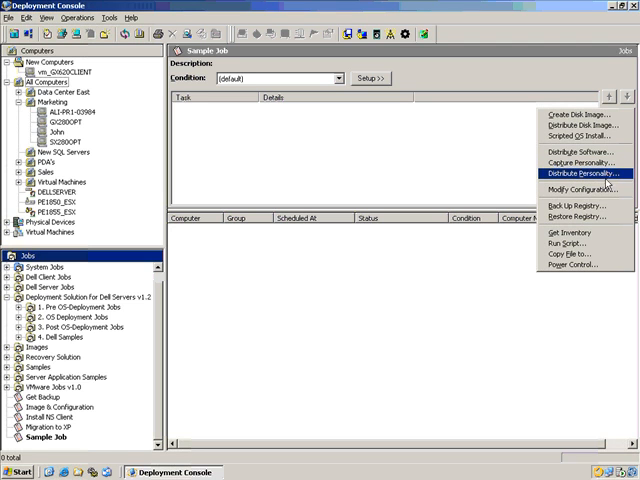
pyautogui.moveTo(580, 190)
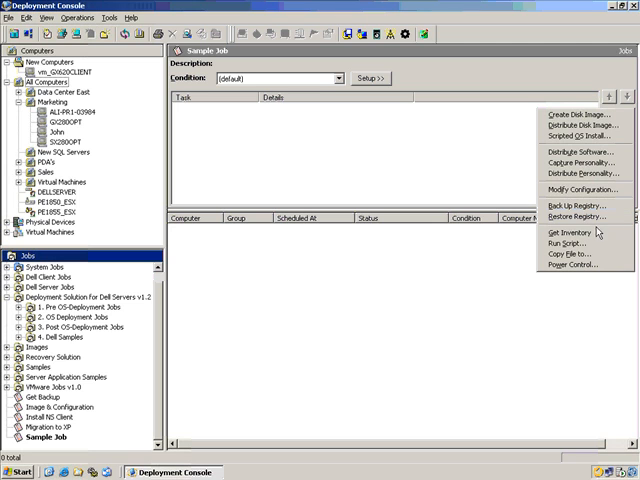
pyautogui.moveTo(572, 234)
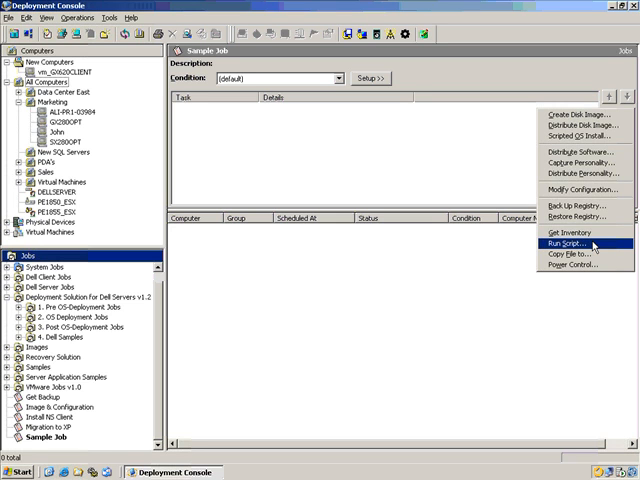
pyautogui.moveTo(576, 262)
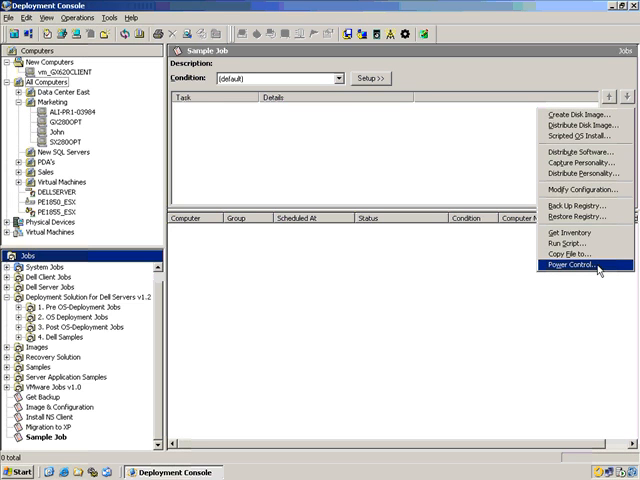
pyautogui.moveTo(576, 136)
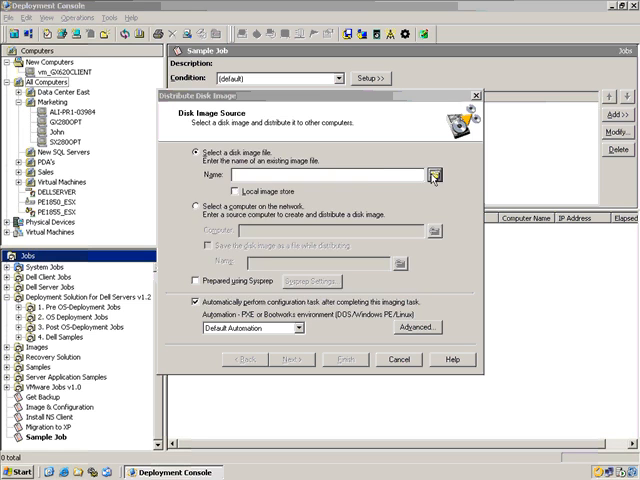
# - Choose one_dell_image.img from the Images folder as the disk image to distribute
pyautogui.click(432, 174)
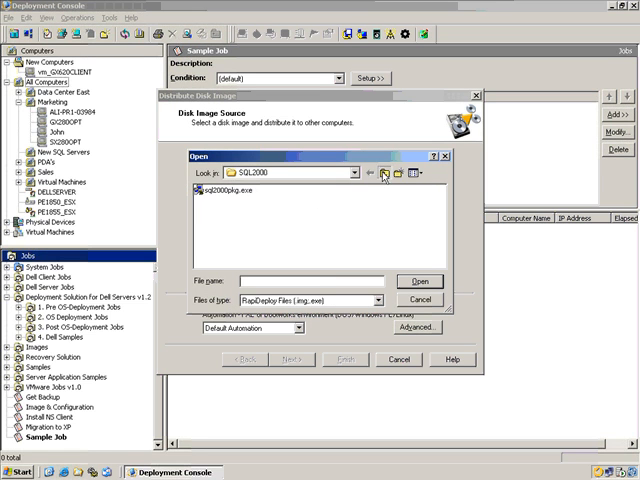
pyautogui.click(384, 172)
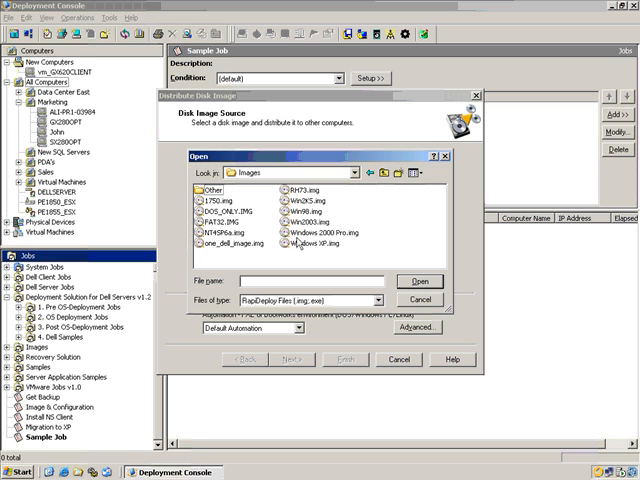
pyautogui.click(216, 244)
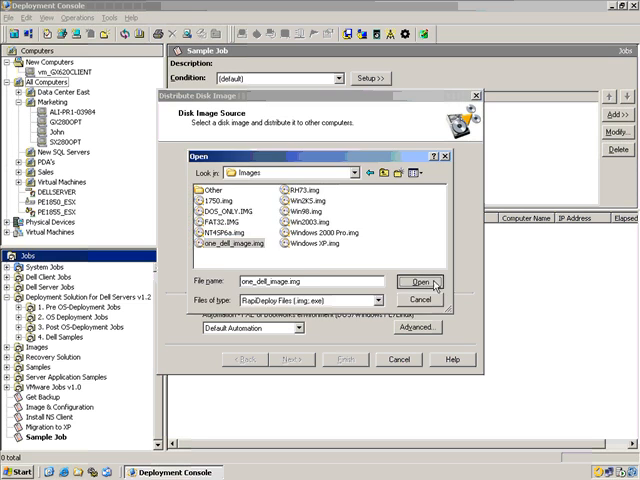
pyautogui.click(416, 280)
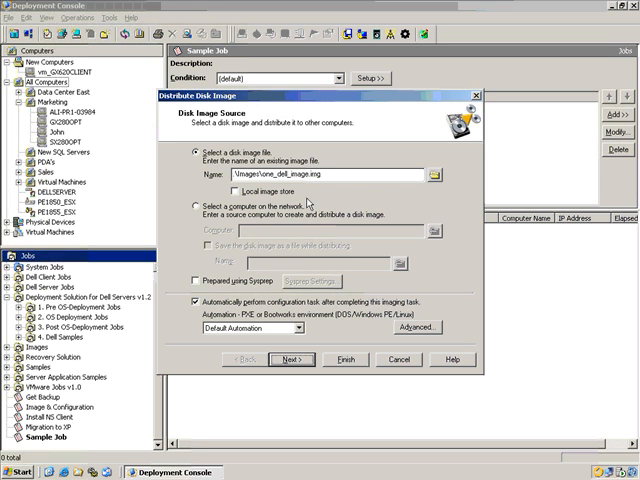
pyautogui.moveTo(332, 362)
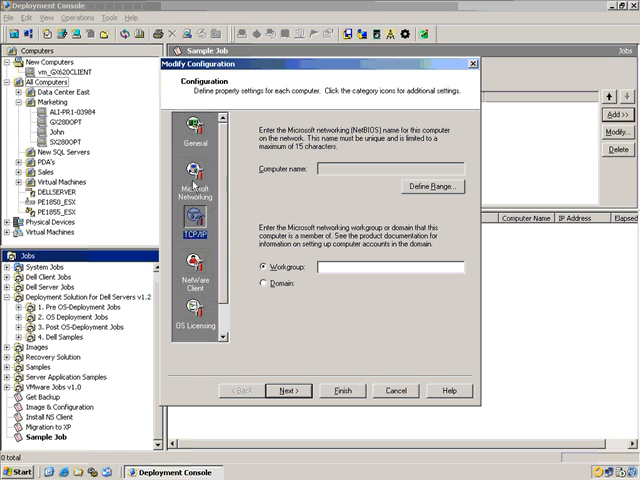
# - Configure an Admin user account with a never-expiring password and finish the configuration task
pyautogui.write('del')
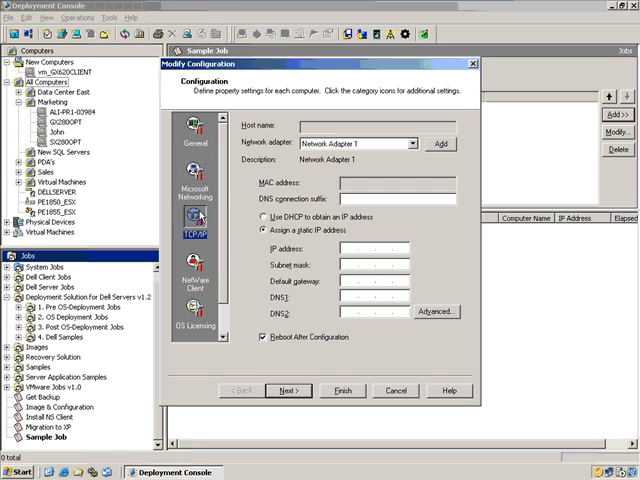
pyautogui.click(262, 216)
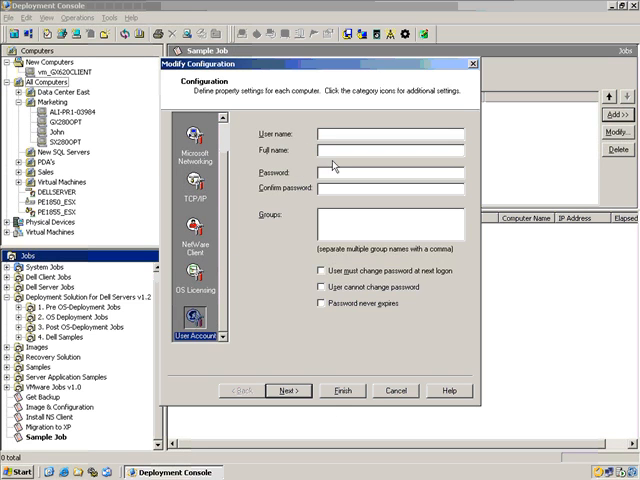
pyautogui.write('A')
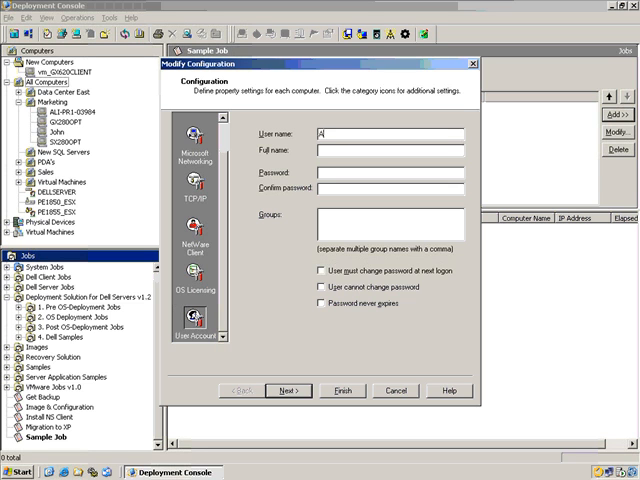
pyautogui.write('dmin')
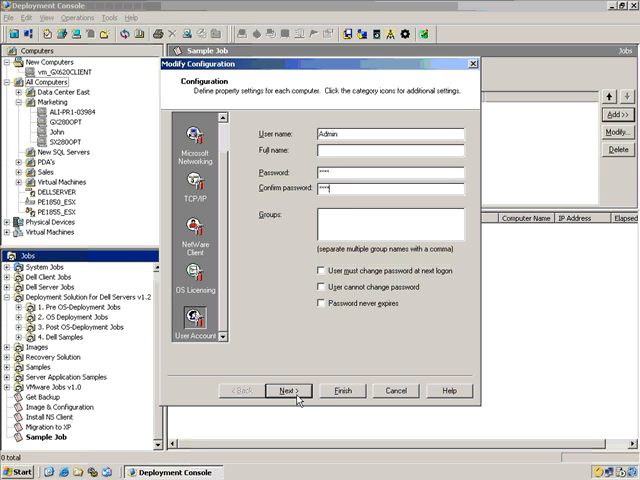
pyautogui.click(322, 304)
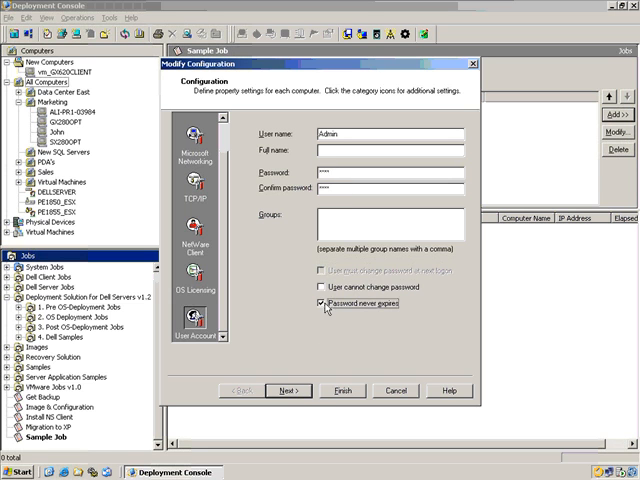
pyautogui.click(340, 390)
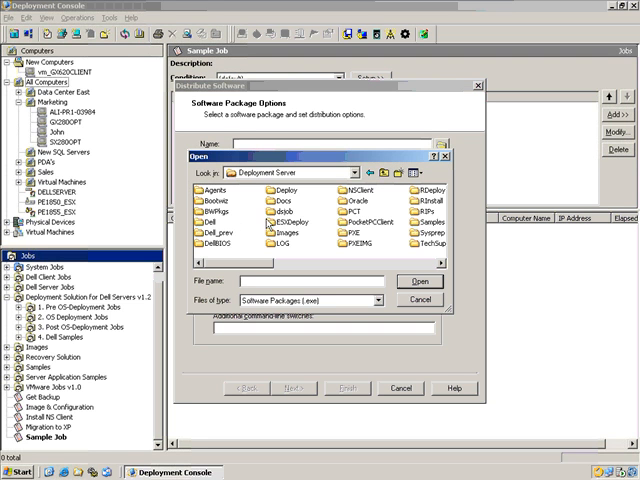
# - Add a task installing sql2000pkg.exe from the SQL2000 folder with the /q switch
pyautogui.click(288, 220)
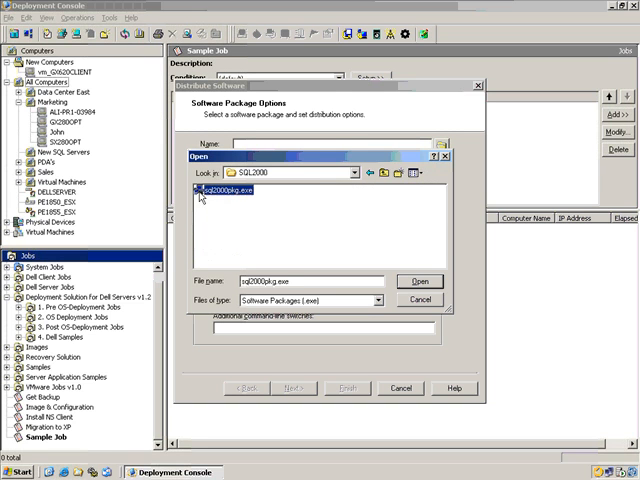
pyautogui.click(420, 280)
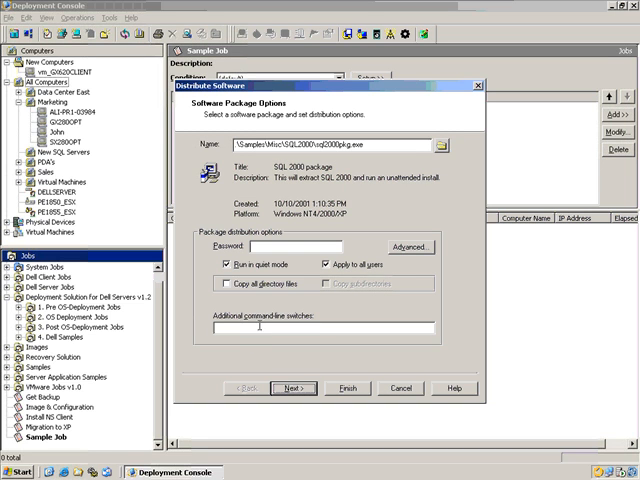
pyautogui.write('/q')
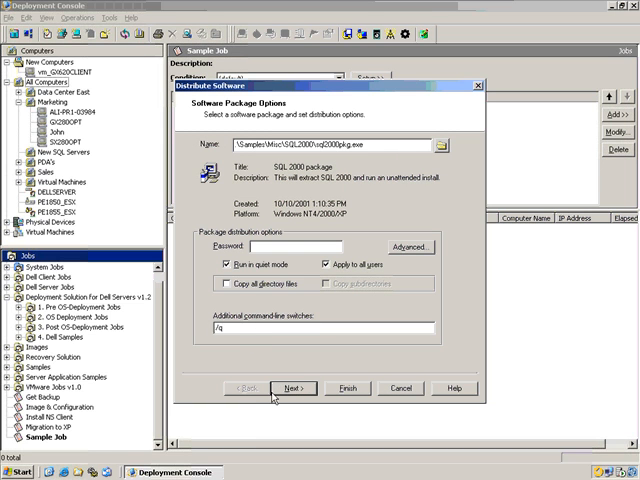
pyautogui.click(348, 388)
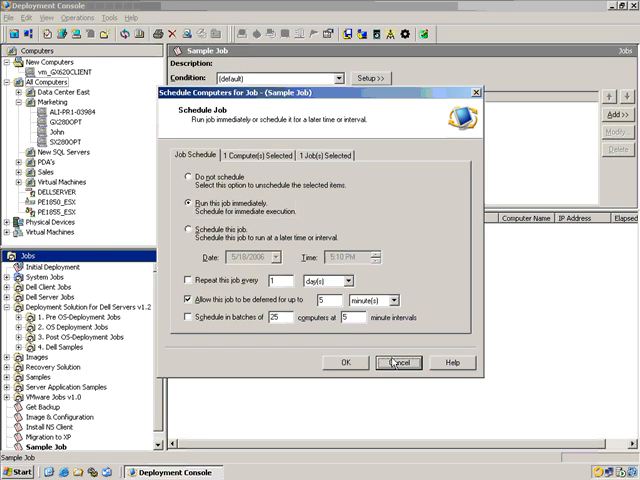
# - Dismiss the scheduling prompt, leaving Sample Job with its three tasks listed
pyautogui.click(398, 362)
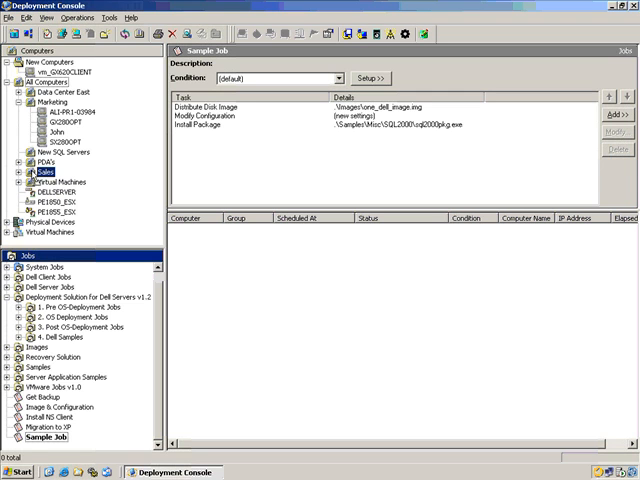
# - Review the BIOS capture batch script, close it, and list the Capture Configuration Input Files jobs
pyautogui.click(32, 172)
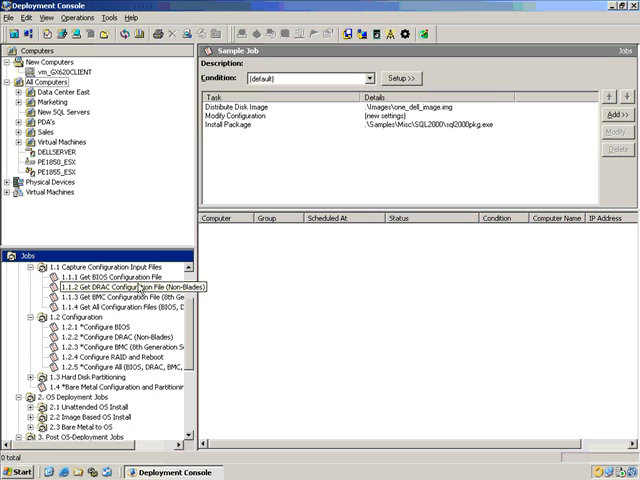
pyautogui.click(100, 288)
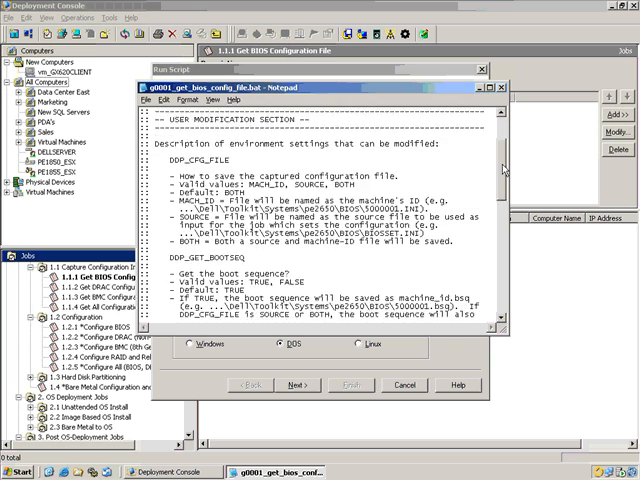
pyautogui.scroll(-3)
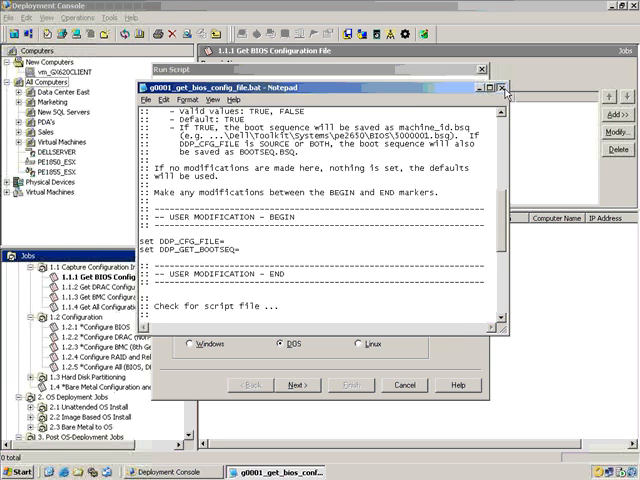
pyautogui.click(510, 88)
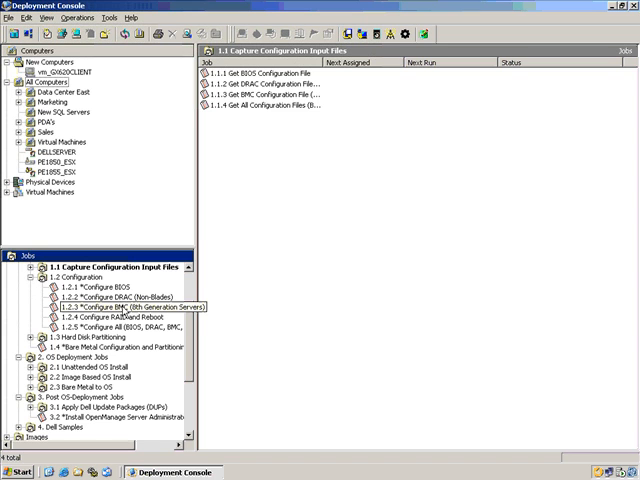
# - View the Configure RAID and Reboot job, then list the three OS Deployment jobs
pyautogui.click(108, 316)
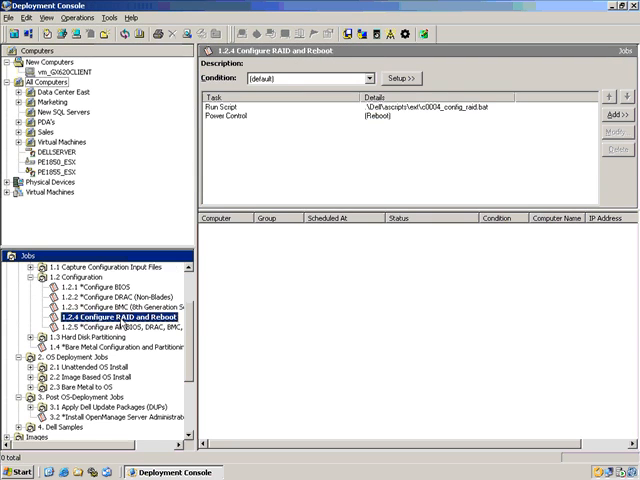
pyautogui.moveTo(120, 324)
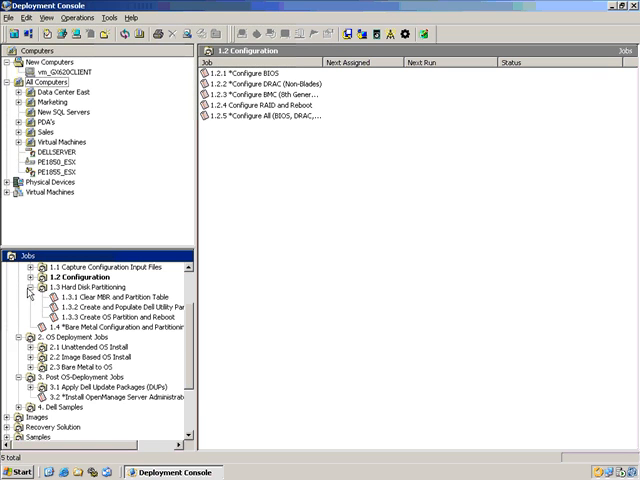
pyautogui.click(28, 296)
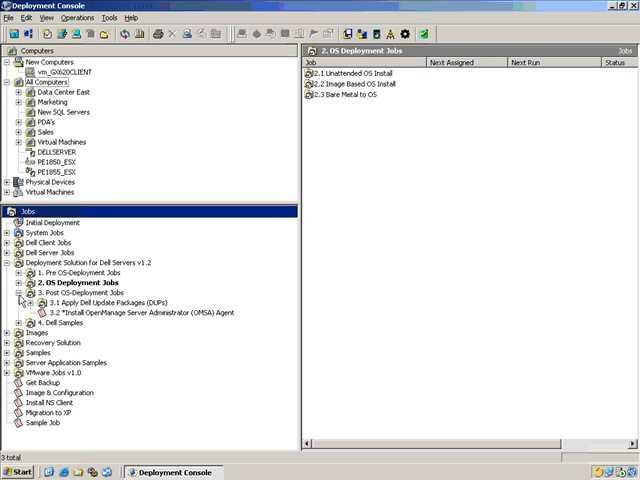
# - Expand the Post OS-Deployment and Dell Samples job folders to show their jobs
pyautogui.click(32, 302)
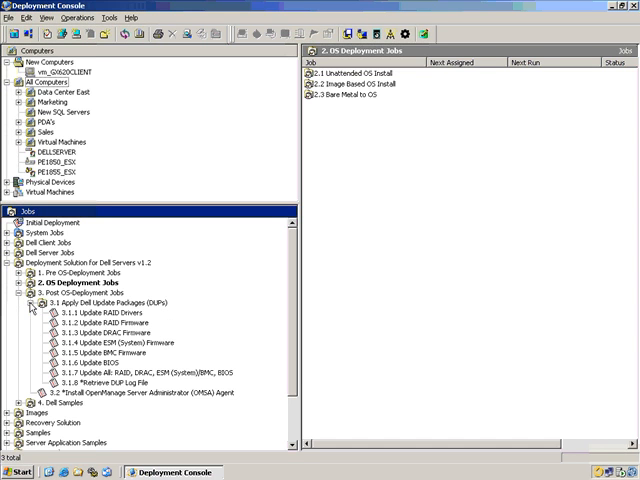
pyautogui.moveTo(78, 310)
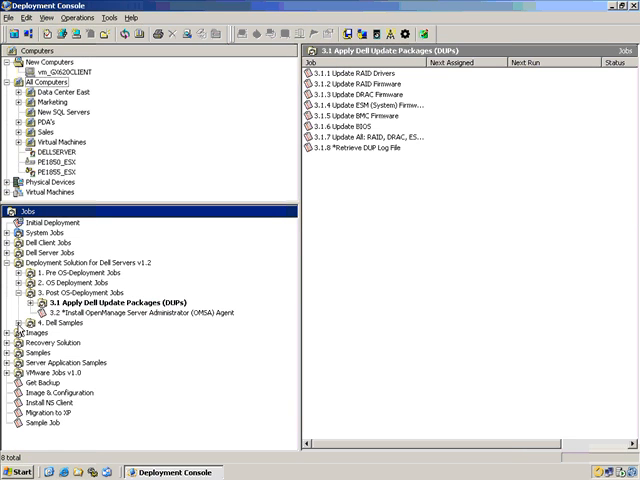
pyautogui.click(22, 326)
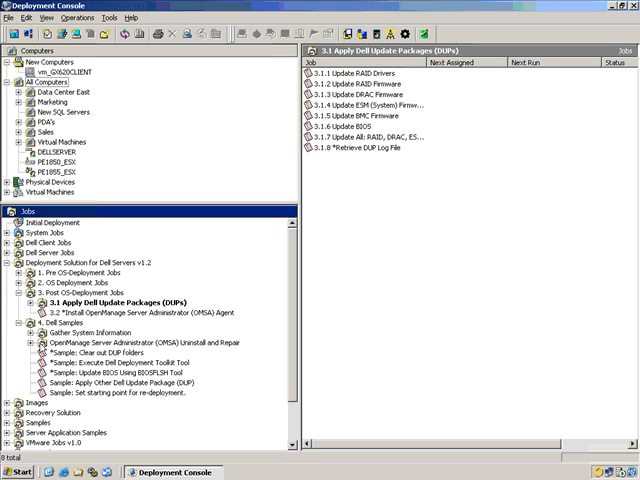
pyautogui.moveTo(58, 360)
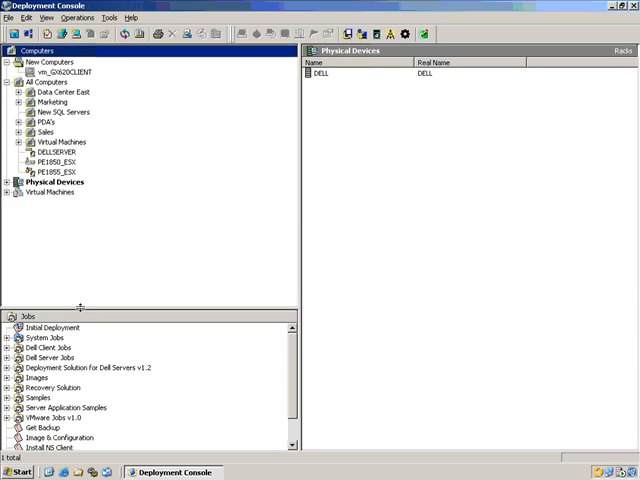
# - Expand the DELL rack's SQL Servers enclosure and show properties of server 13000002
pyautogui.click(8, 182)
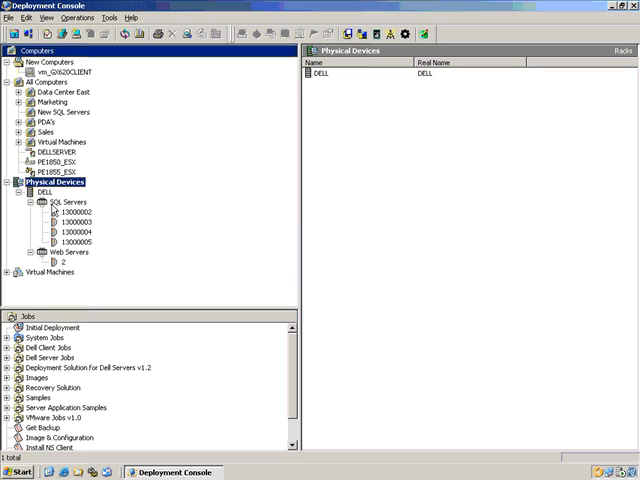
pyautogui.click(72, 212)
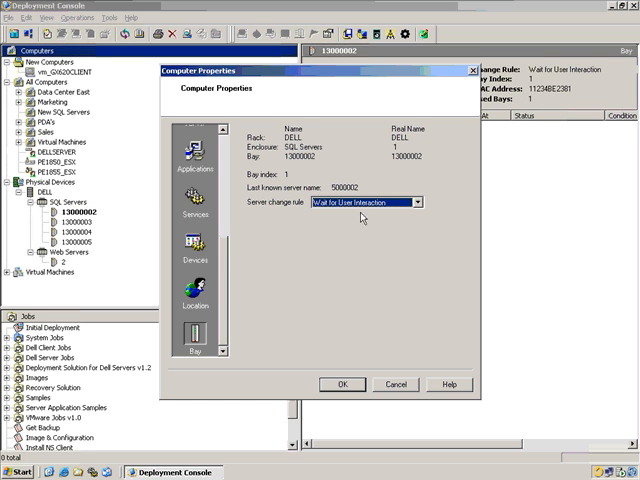
# - Review the server change rules, keep Wait for User Interaction, and confirm the properties for 13000002
pyautogui.click(416, 202)
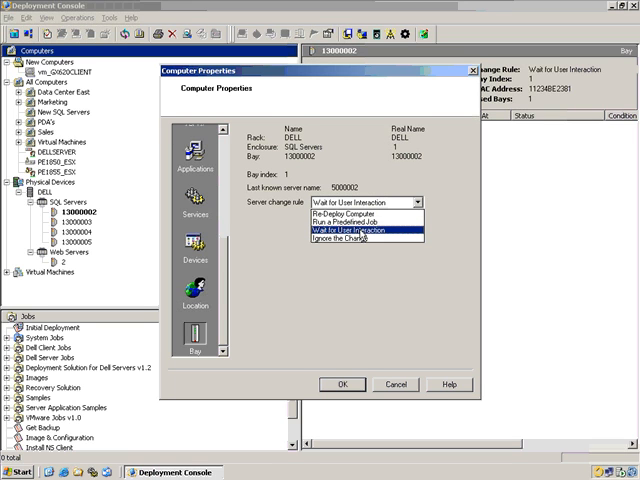
pyautogui.moveTo(362, 256)
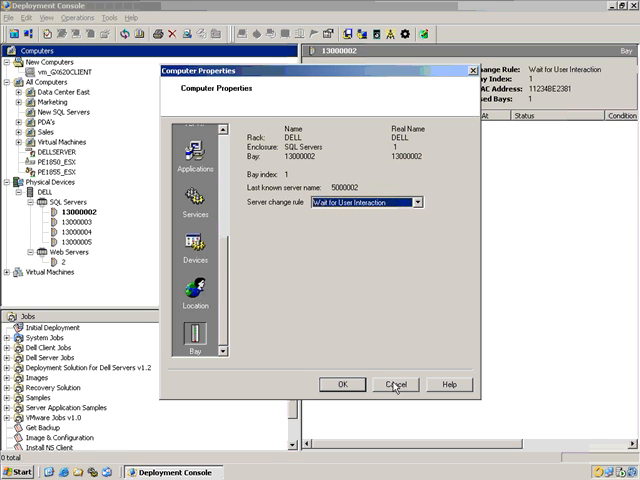
pyautogui.click(394, 384)
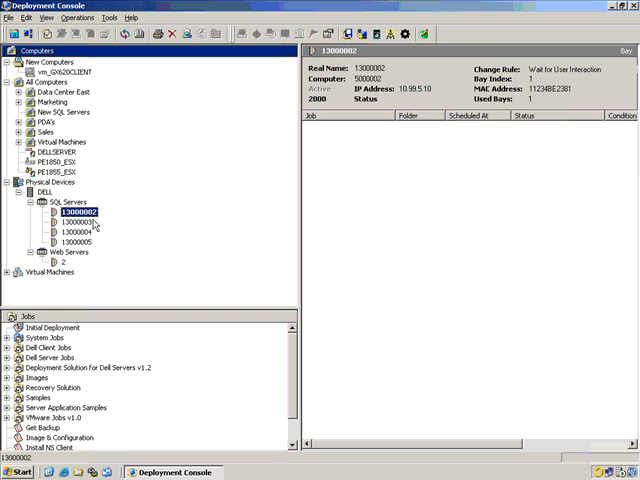
# - Show the empty New Computers group with the Scripted VMware ESX 2.5.1 job listed
pyautogui.click(72, 220)
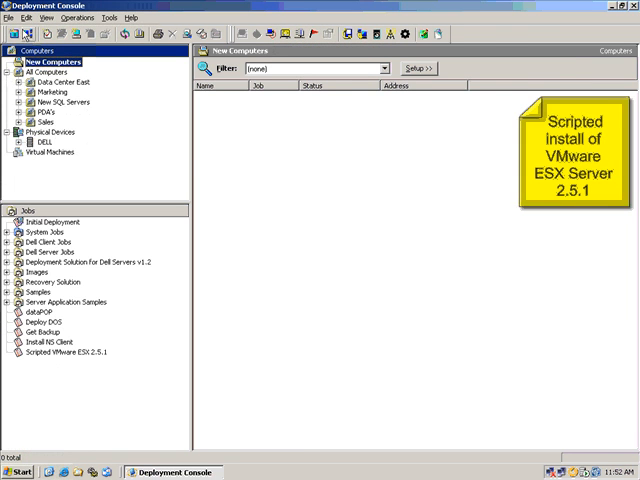
# - Create a new computer with serial number 12 and name PE2800, then move to its TCP/IP settings
pyautogui.click(12, 16)
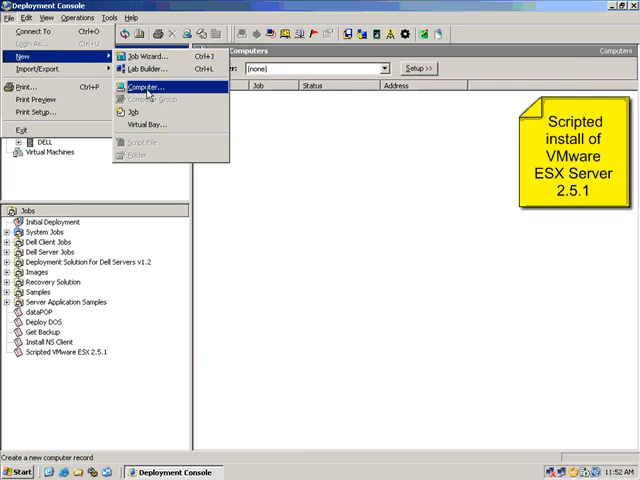
pyautogui.click(144, 88)
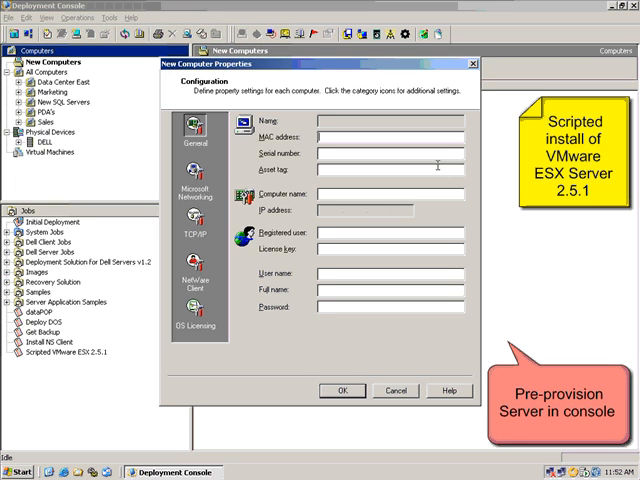
pyautogui.write('123456')
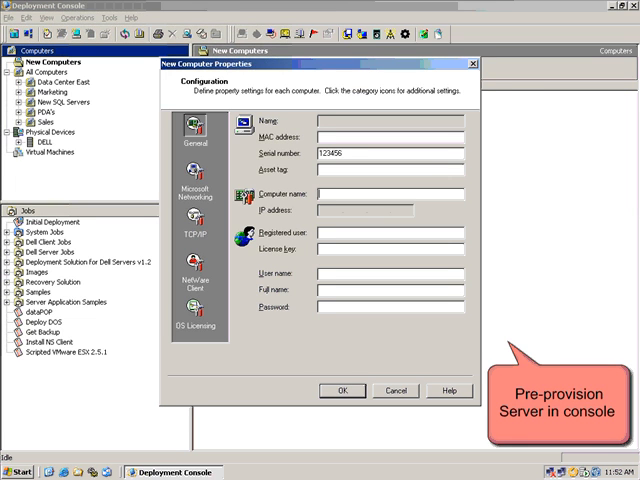
pyautogui.write('PE2800')
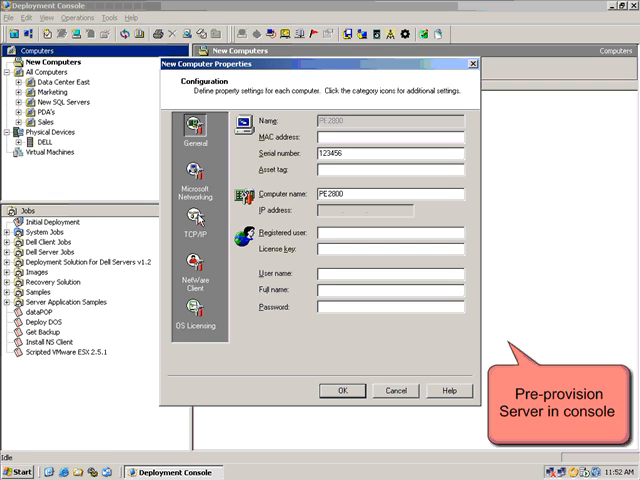
pyautogui.click(196, 224)
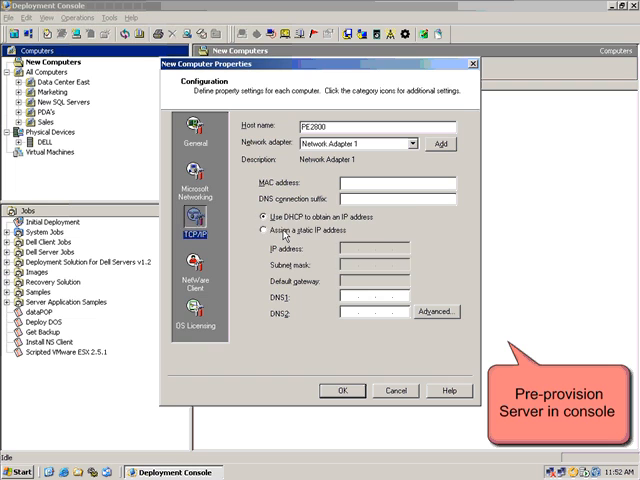
# - Assign PE2800 a static 192.168.115.x address, mask 255.255.255.0, gateway and DNS, and save the computer
pyautogui.click(260, 228)
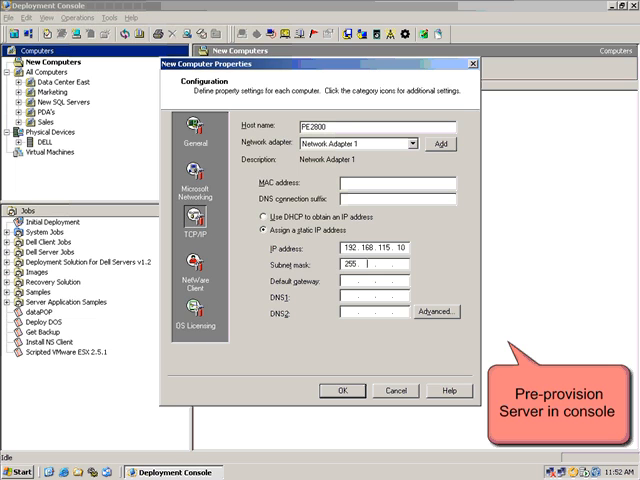
pyautogui.write('255.255.255.0')
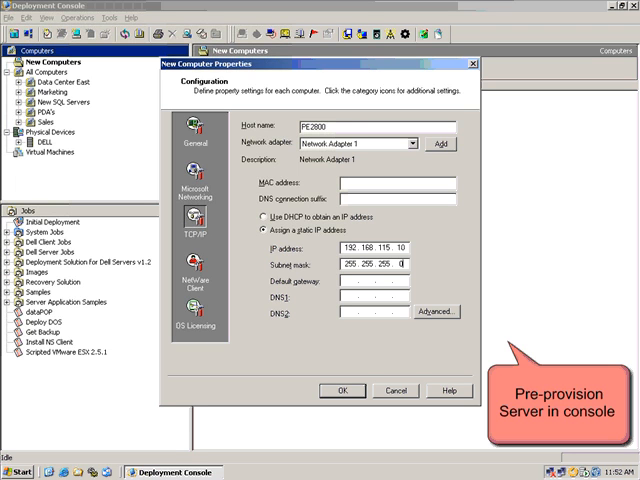
pyautogui.write('192.1')
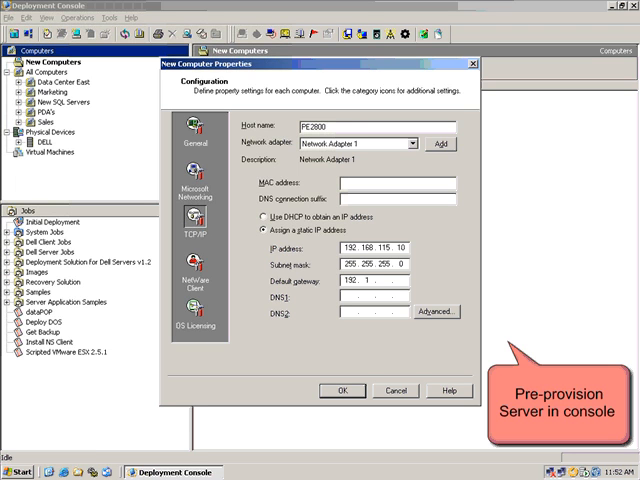
pyautogui.write('192.168.115.16')
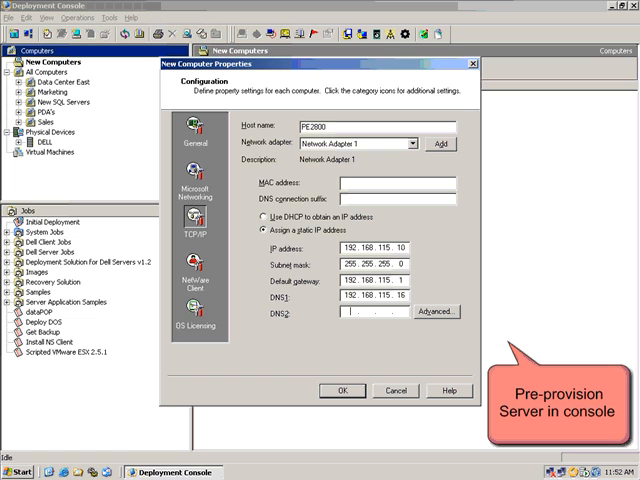
pyautogui.write('192.168.11')
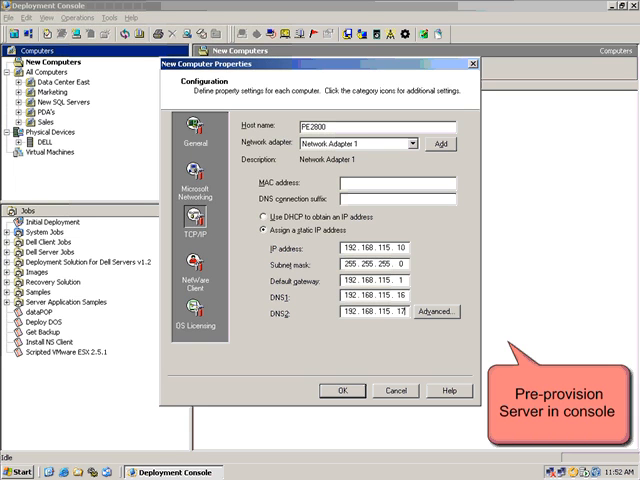
pyautogui.click(342, 390)
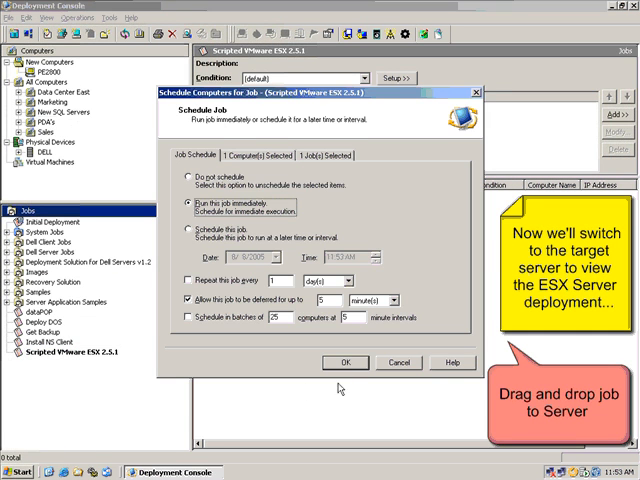
# - Run the Scripted VMware ESX 2.5.1 job on PE2800 immediately and let it complete
pyautogui.click(344, 362)
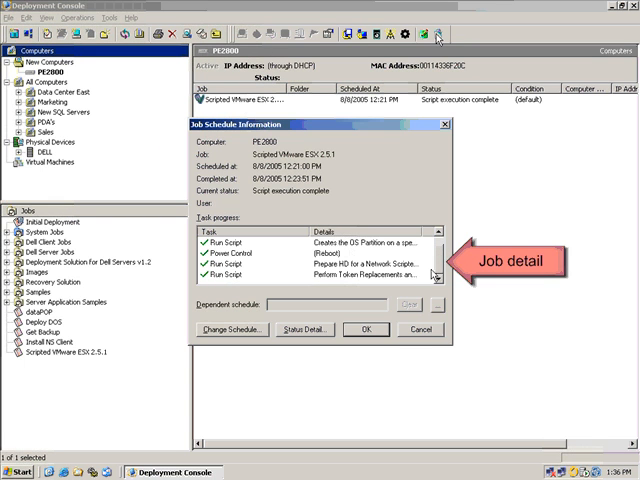
# - View the job's status detail, then close Job Schedule Information to return to New Computers
pyautogui.click(300, 328)
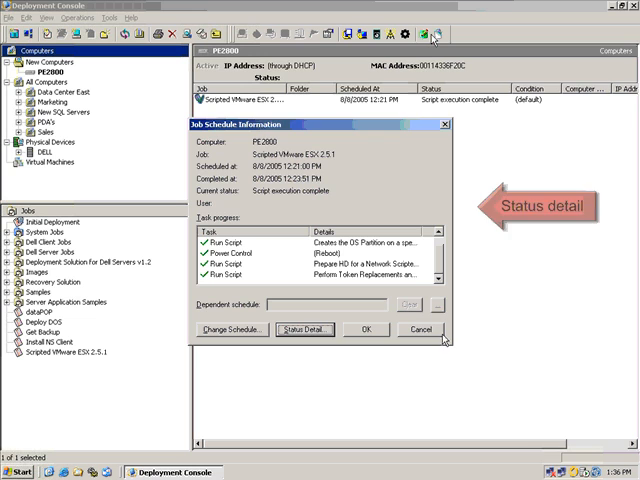
pyautogui.click(420, 330)
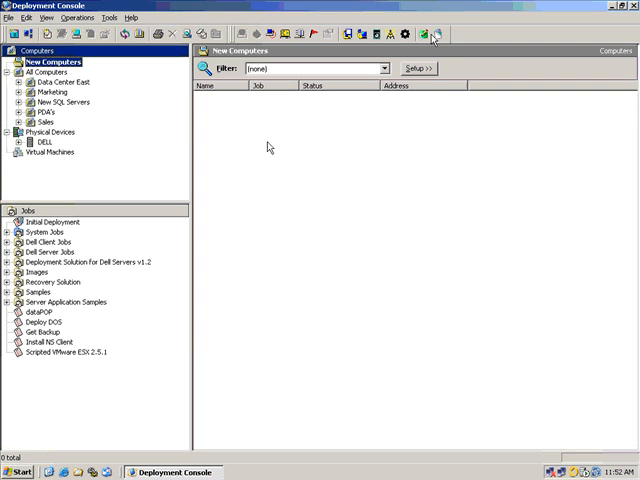